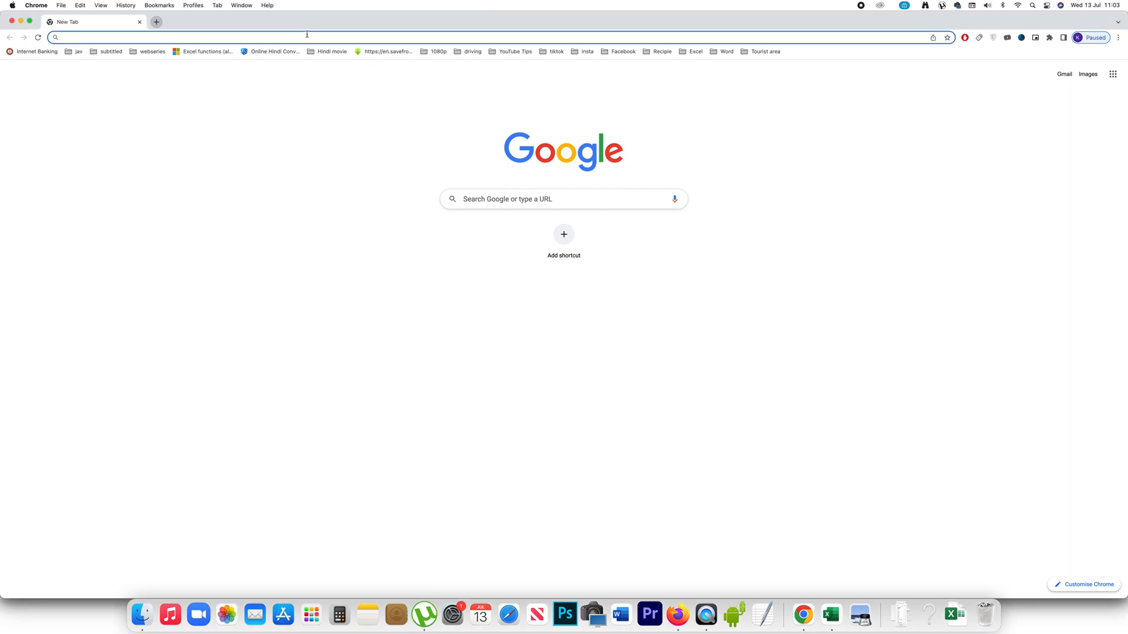
# - Load icloud.com in a new Chrome tab to reach the Apple ID sign-in page
pyautogui.write('icloud/')
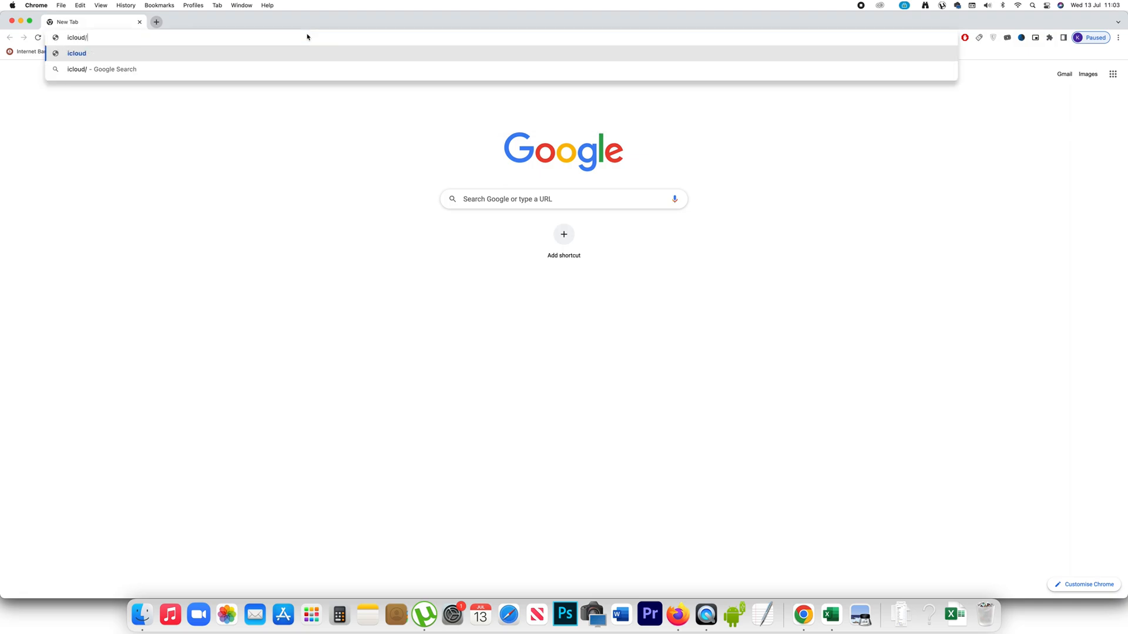
pyautogui.write('.com')
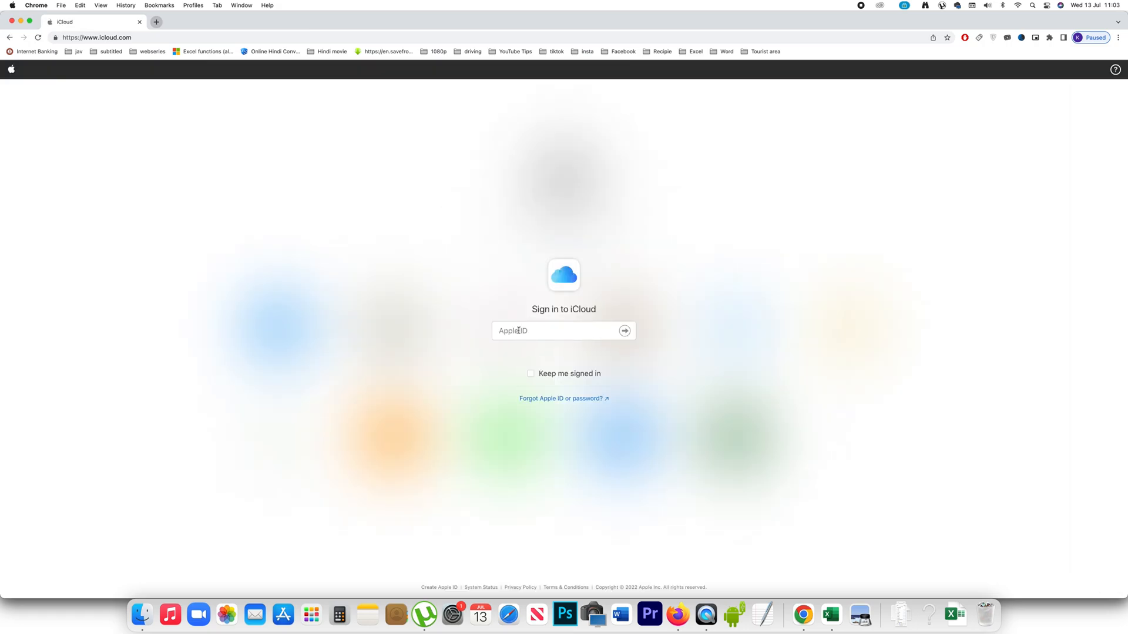
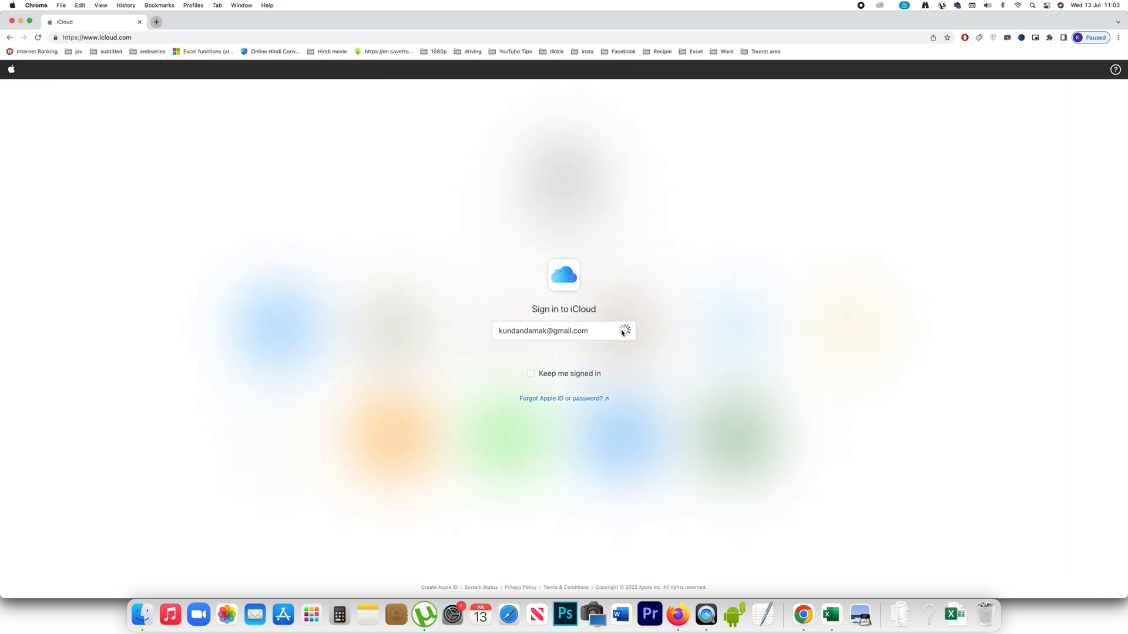
pyautogui.click(623, 330)
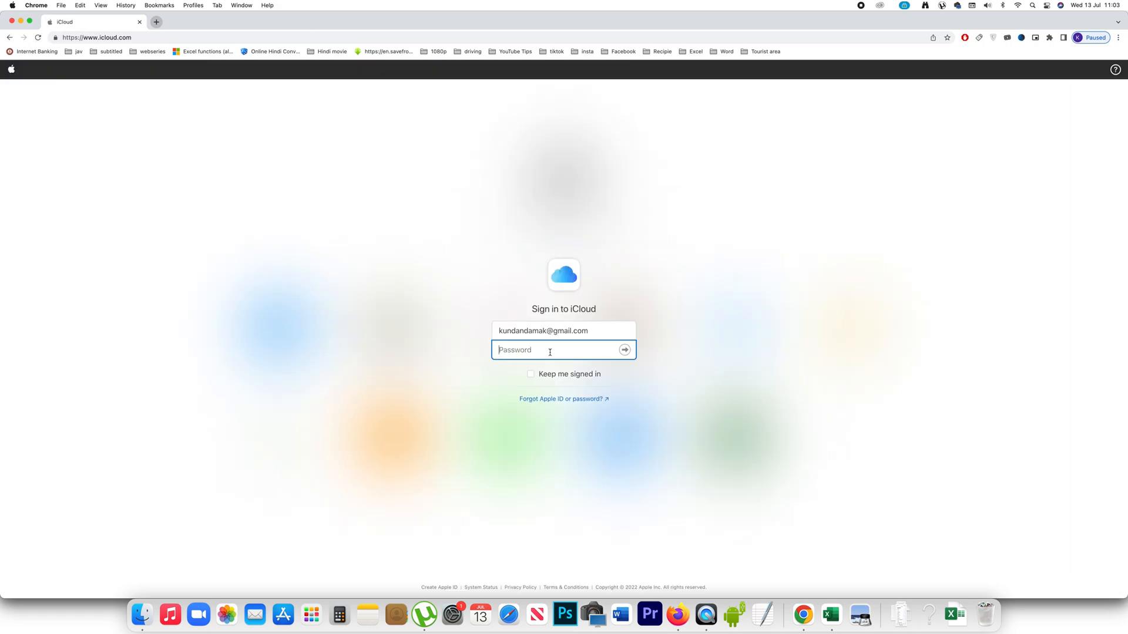
pyautogui.click(625, 350)
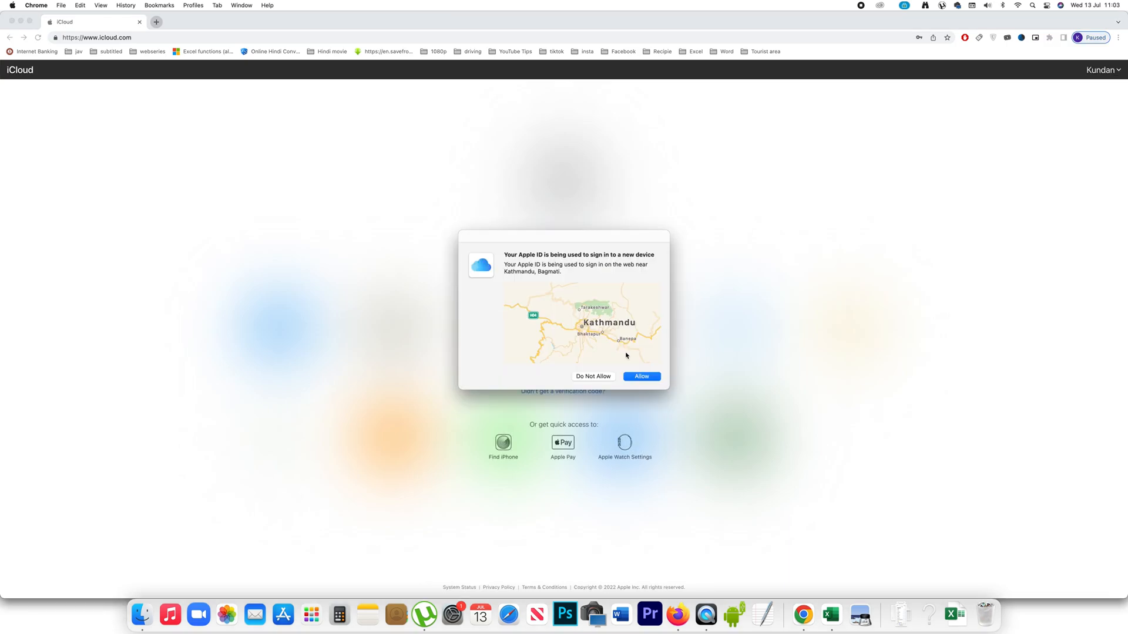
pyautogui.click(641, 376)
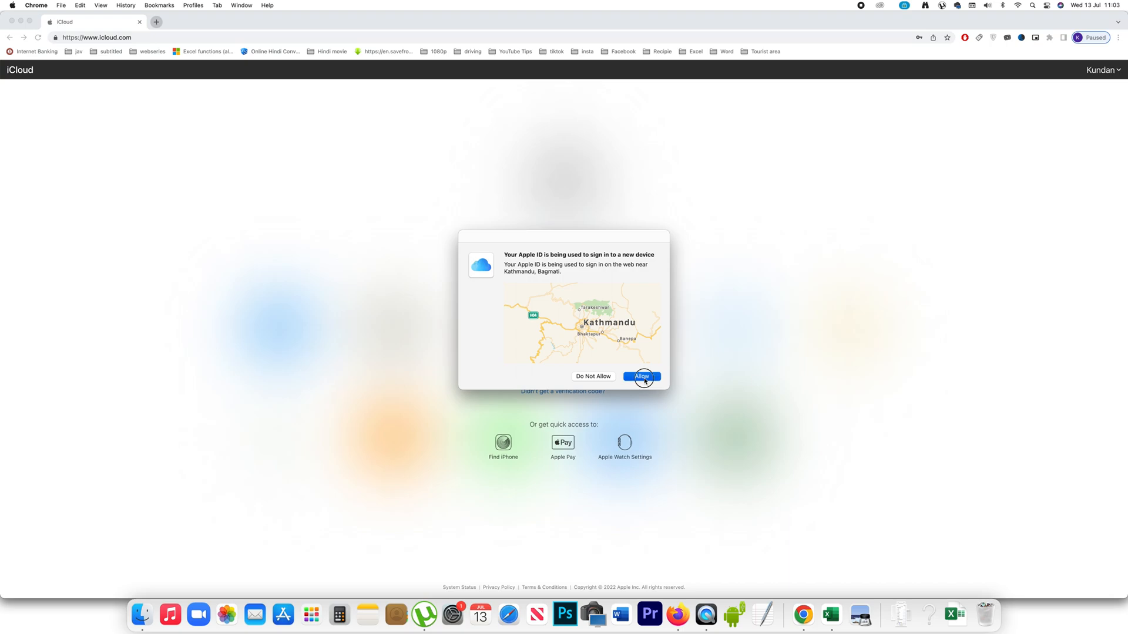
pyautogui.click(641, 376)
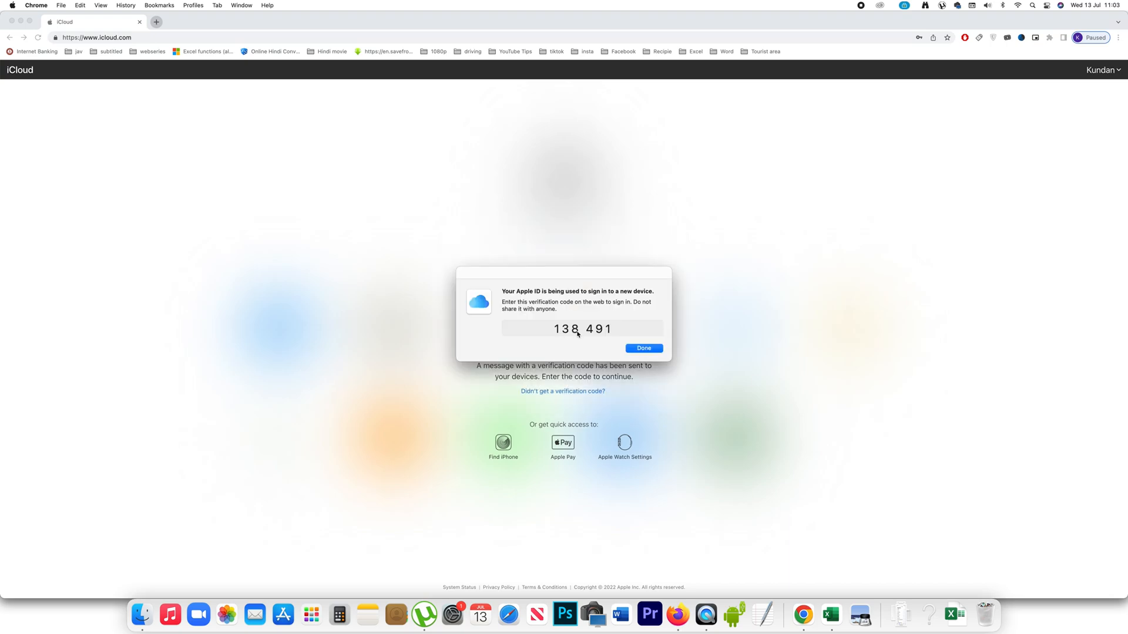
pyautogui.click(643, 348)
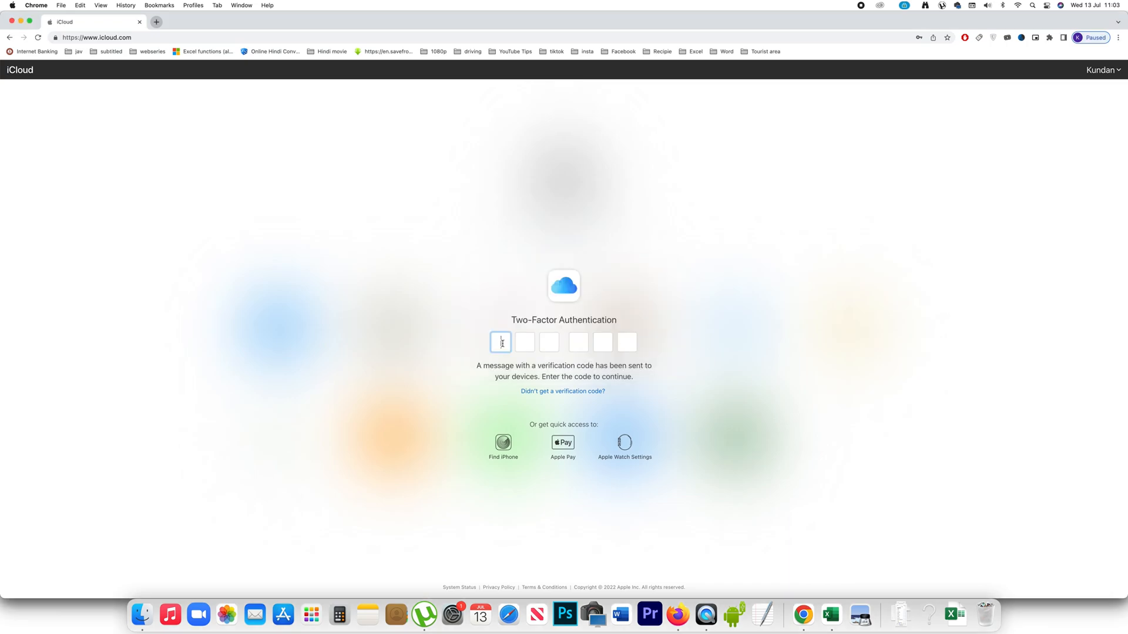
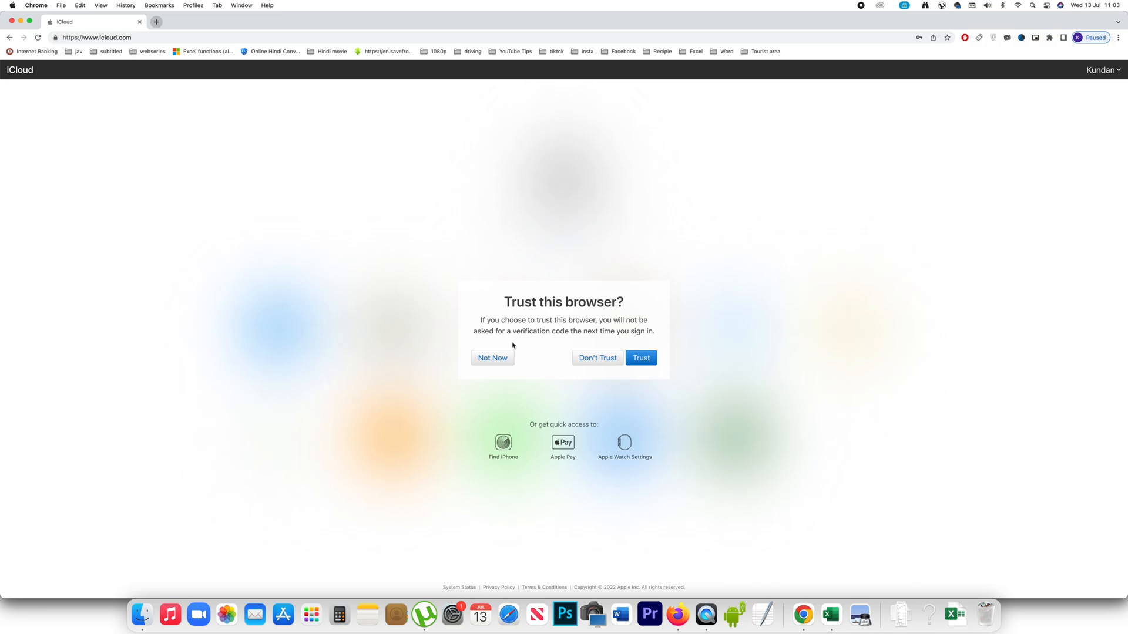
pyautogui.click(639, 358)
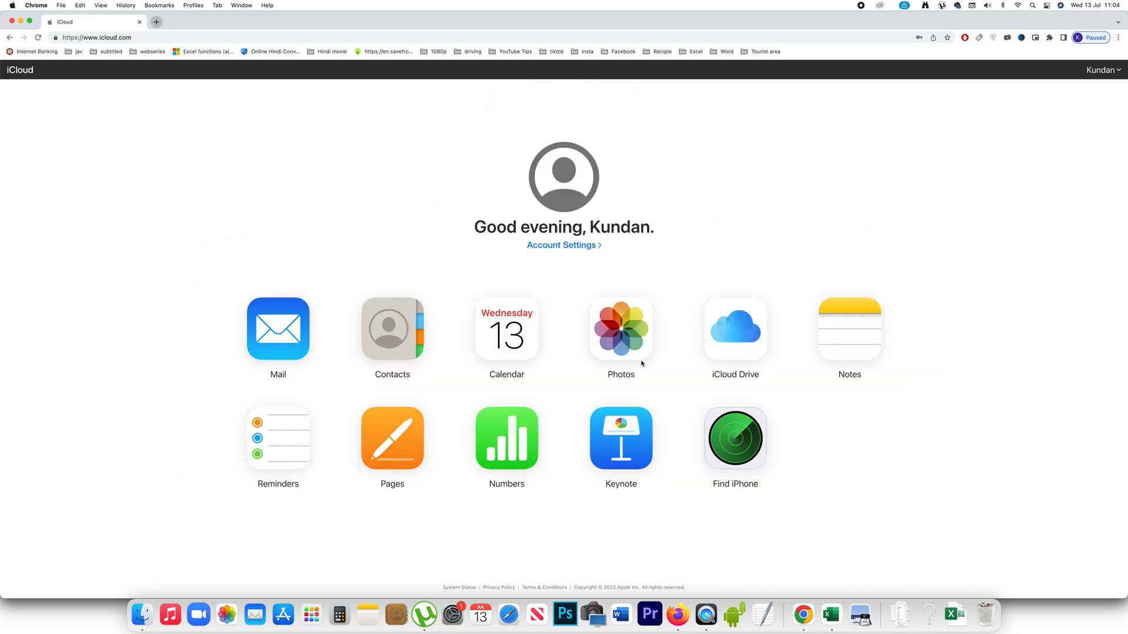
pyautogui.click(1101, 69)
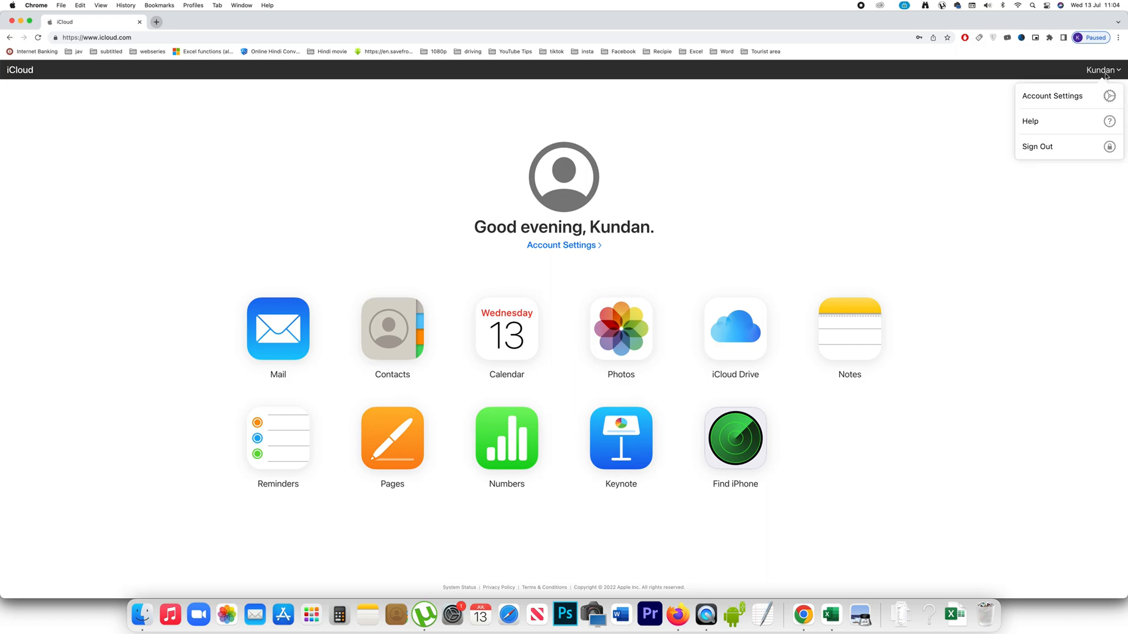
pyautogui.click(1052, 96)
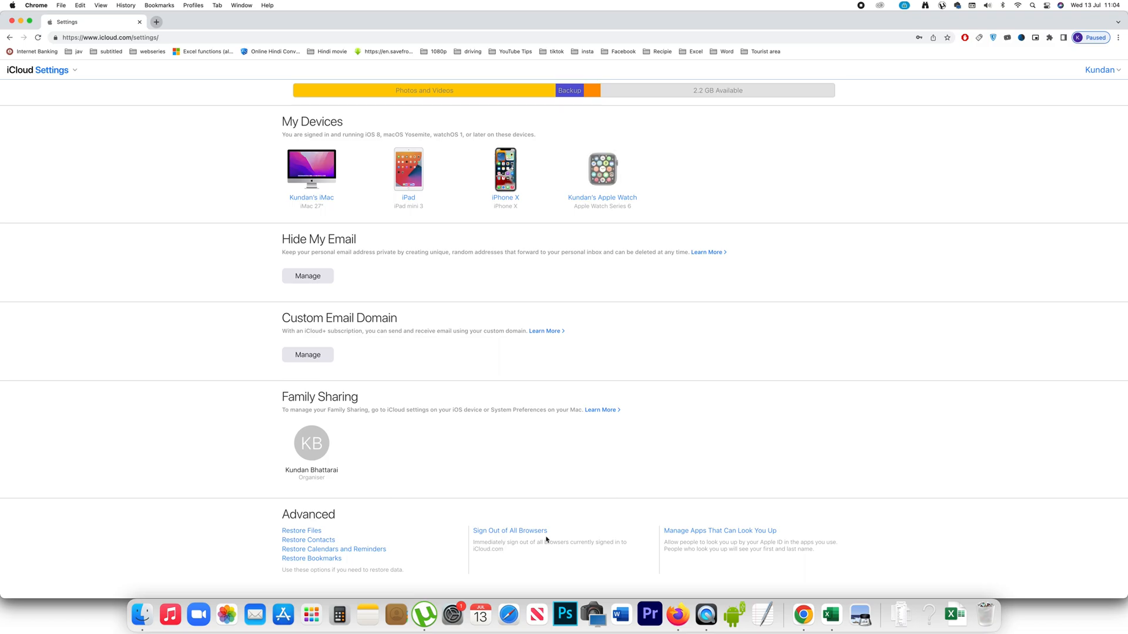
pyautogui.moveTo(529, 535)
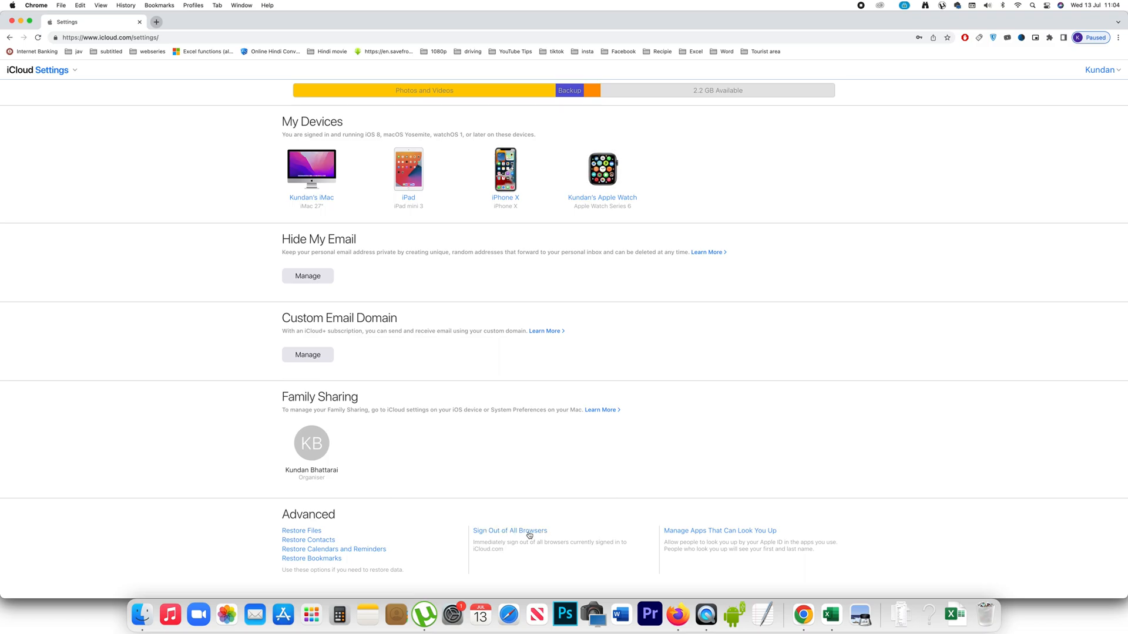
# - Use Sign Out of All Browsers under Advanced and confirm with Sign Out
pyautogui.click(509, 531)
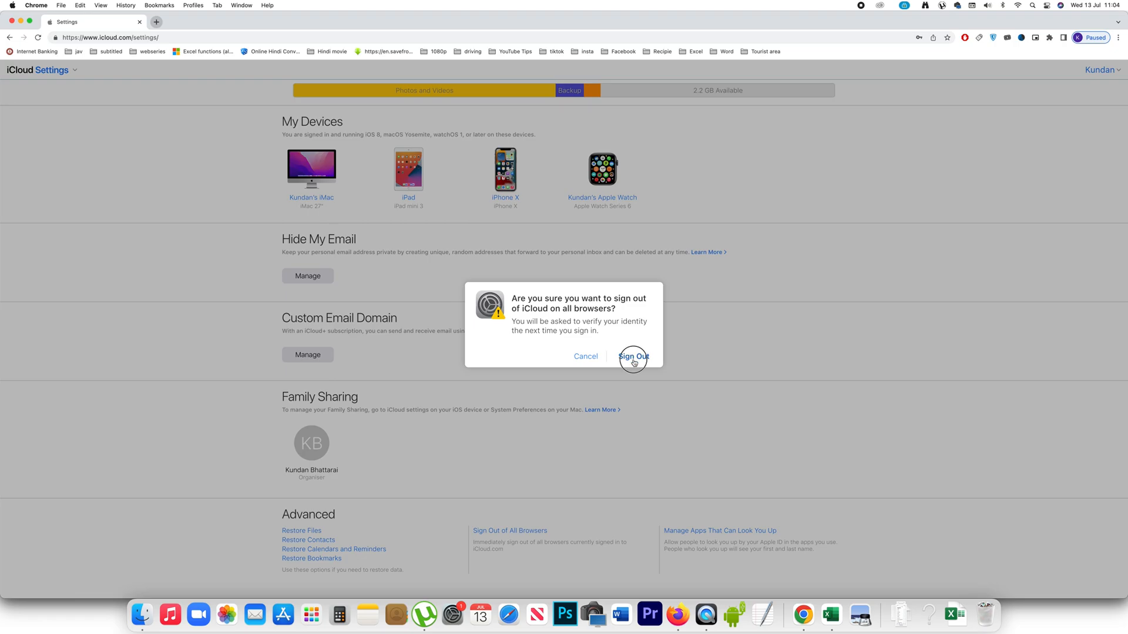
pyautogui.click(632, 356)
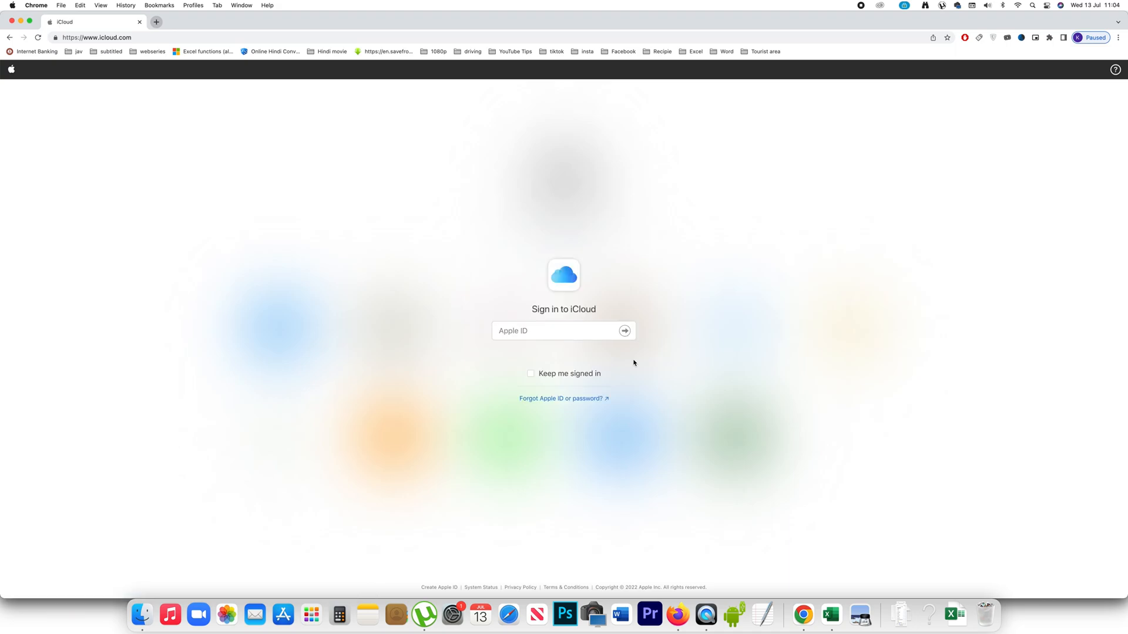